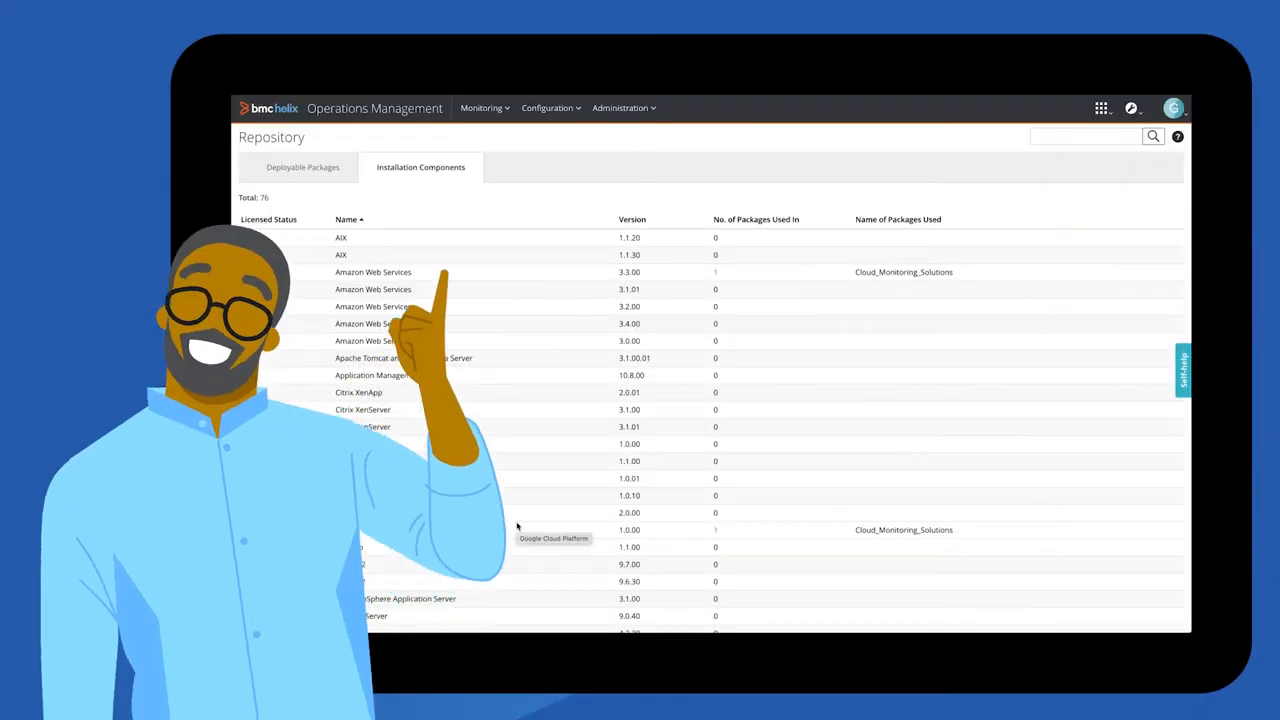
{"action": "scroll", "scroll_direction": "down", "scroll_amount": 3}
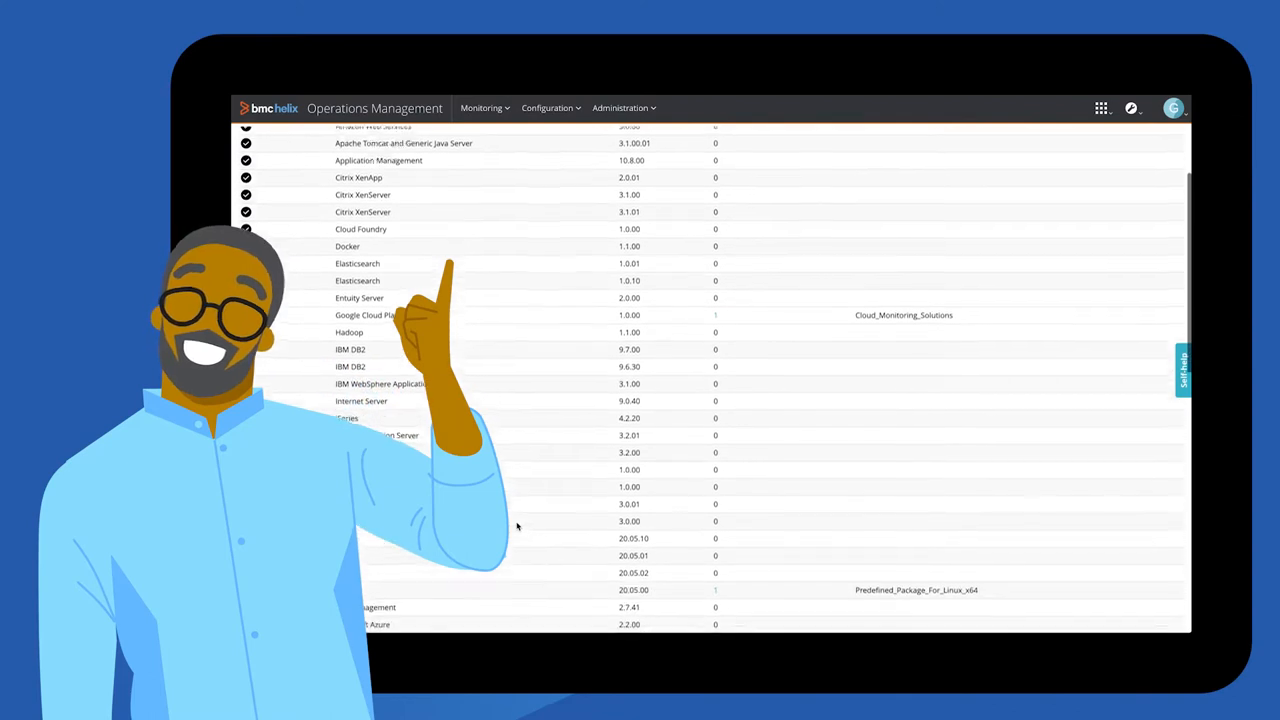